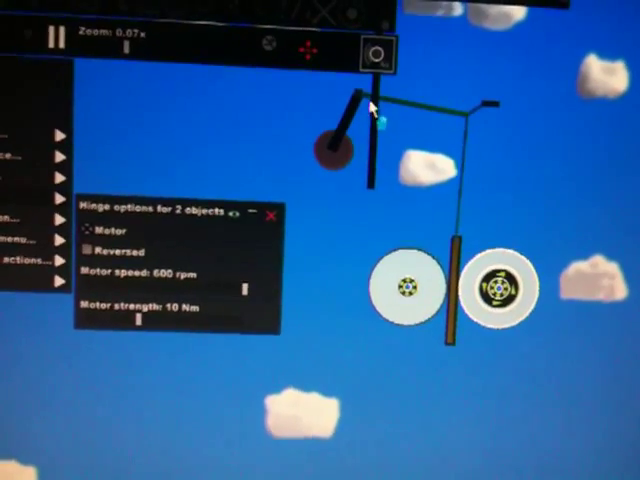
# - Dismiss the two-wheel hinge options window, leaving motors at 600 rpm and 10 Nm
pyautogui.click(276, 215)
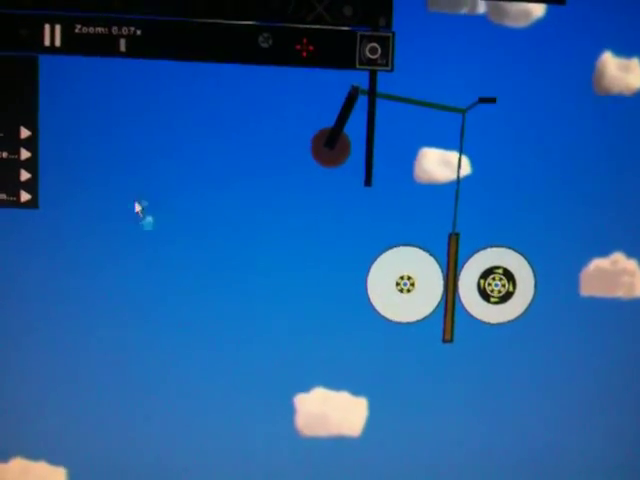
pyautogui.click(80, 200)
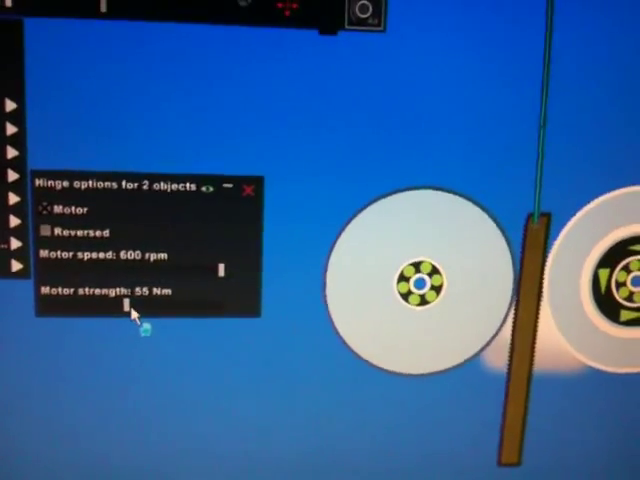
# - Slide both wheel hinges' motor strength down to about 23 Nm, speed staying 600 rpm
pyautogui.moveTo(130, 293); pyautogui.dragTo(108, 293)
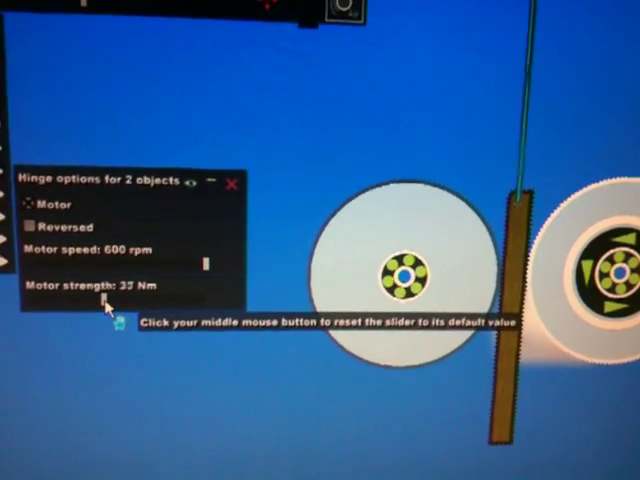